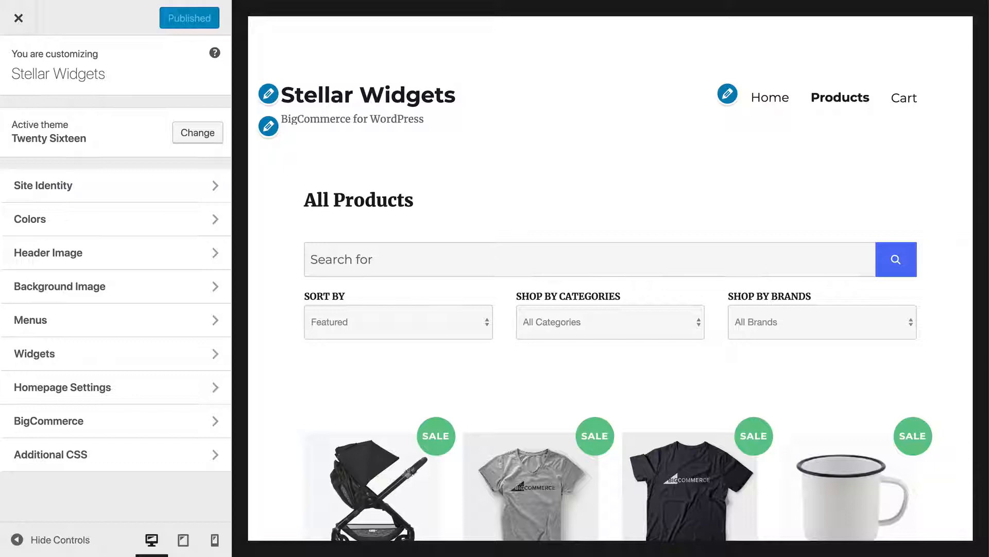
Step: Close the Customizer and return to the Stellar Widgets dashboard
left_click(18, 18)
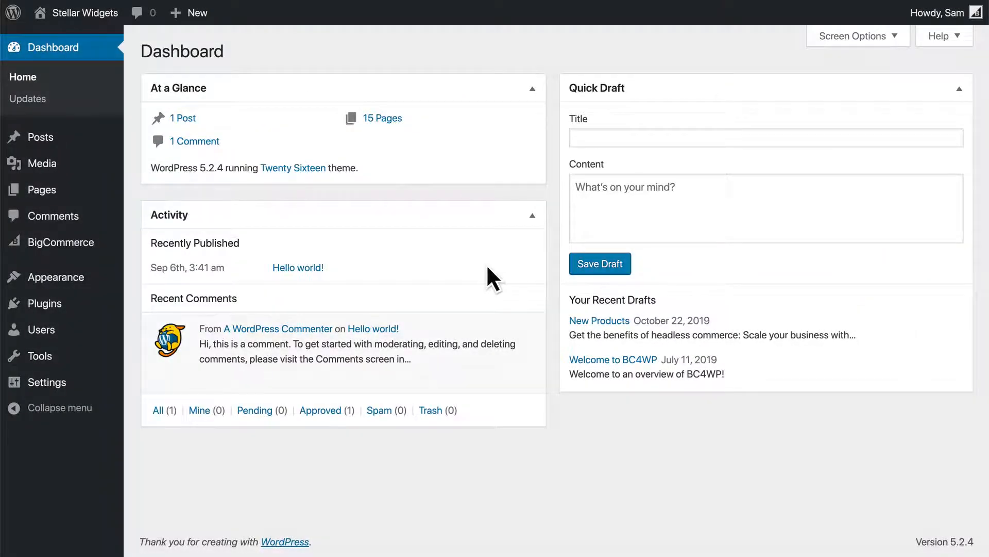
mouse_move(489, 278)
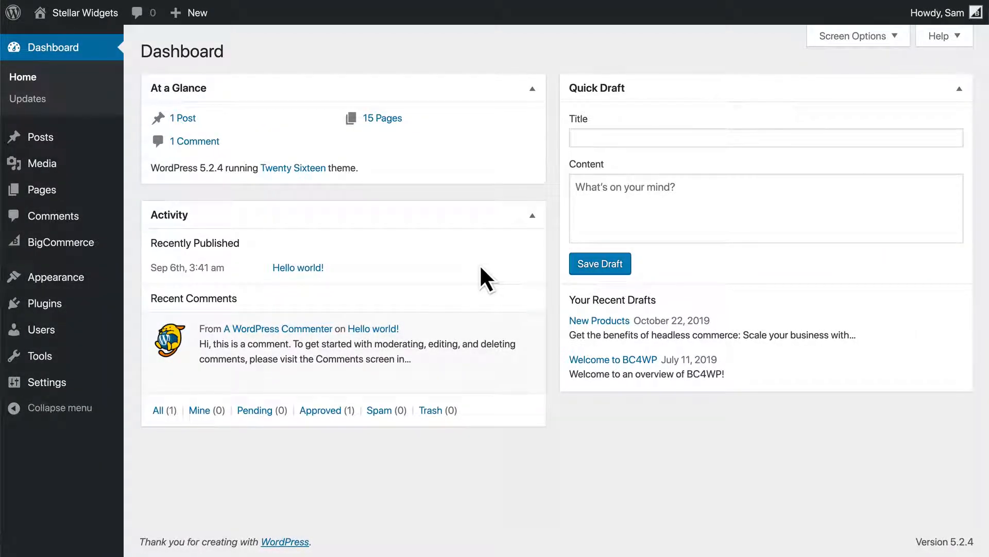
mouse_move(56, 277)
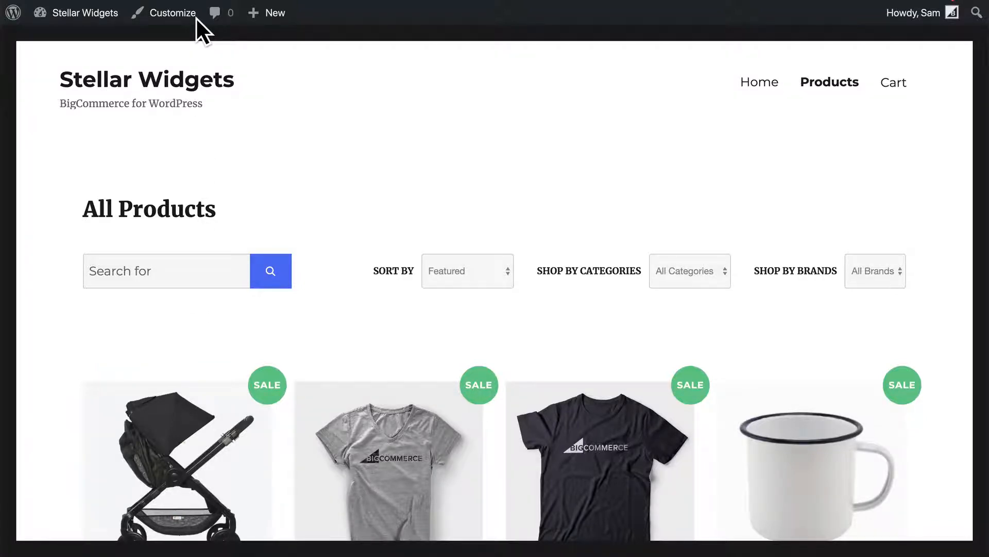
Step: Reopen the Customizer for Stellar Widgets with the All Products page previewed
left_click(172, 12)
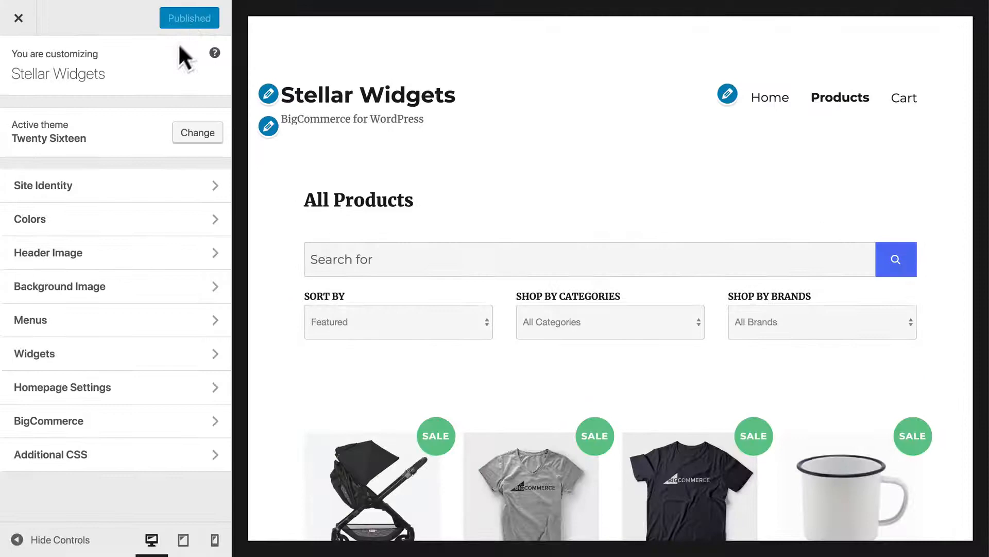
mouse_move(502, 201)
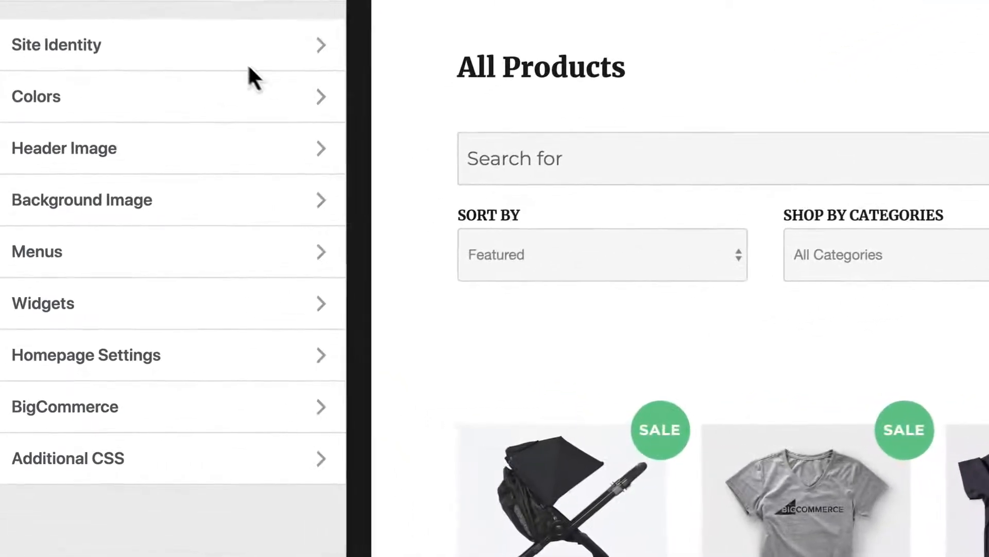
mouse_move(210, 61)
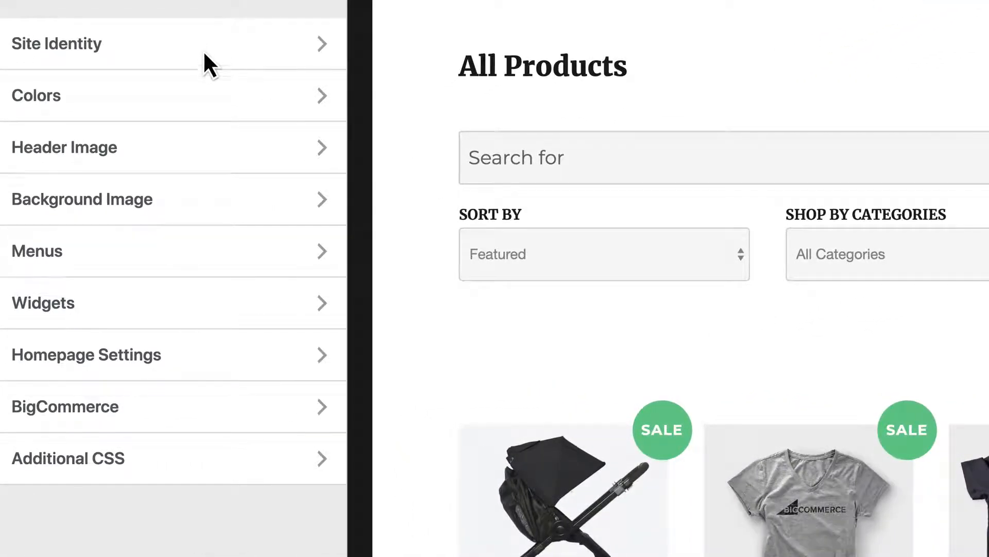
mouse_move(218, 385)
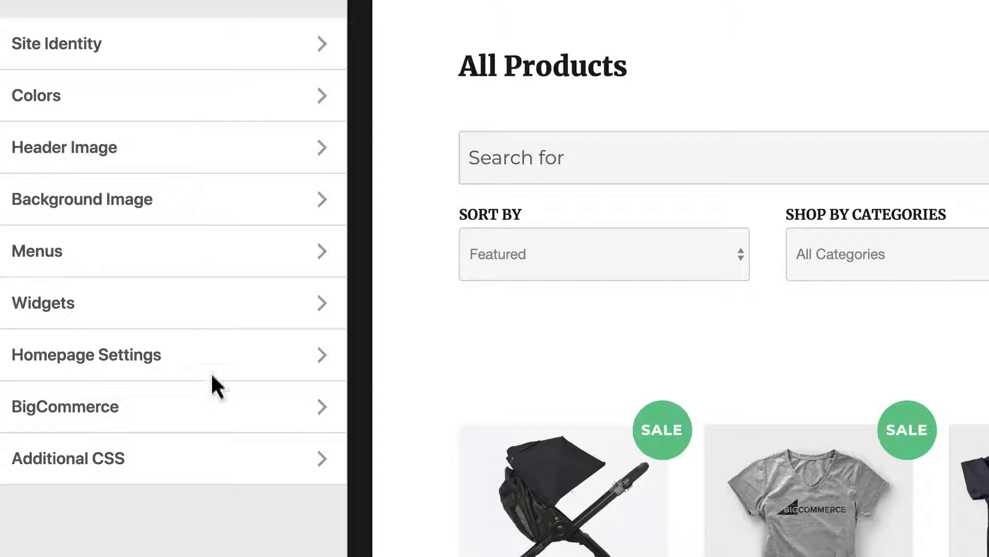
mouse_move(220, 467)
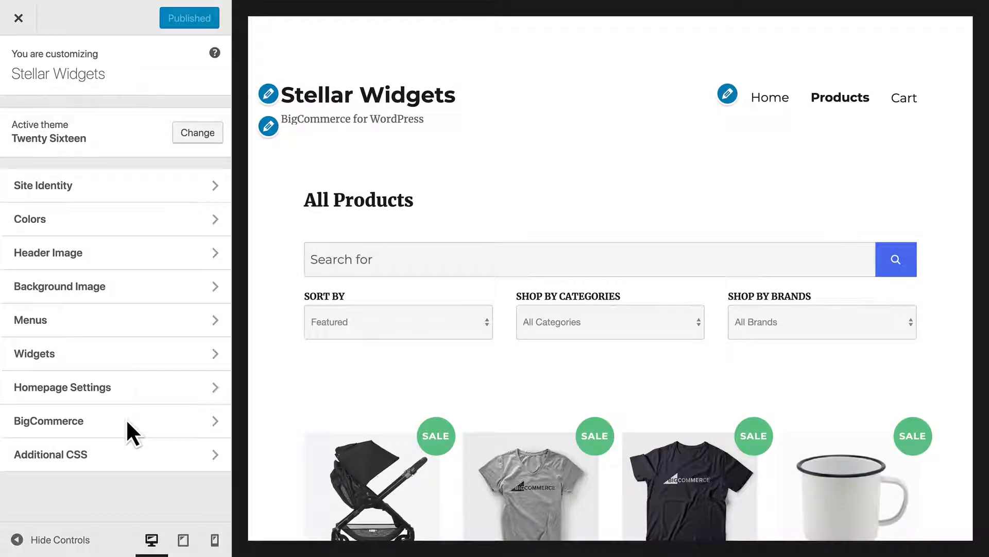
Step: Go to the BigCommerce panel's Buttons label settings
left_click(48, 421)
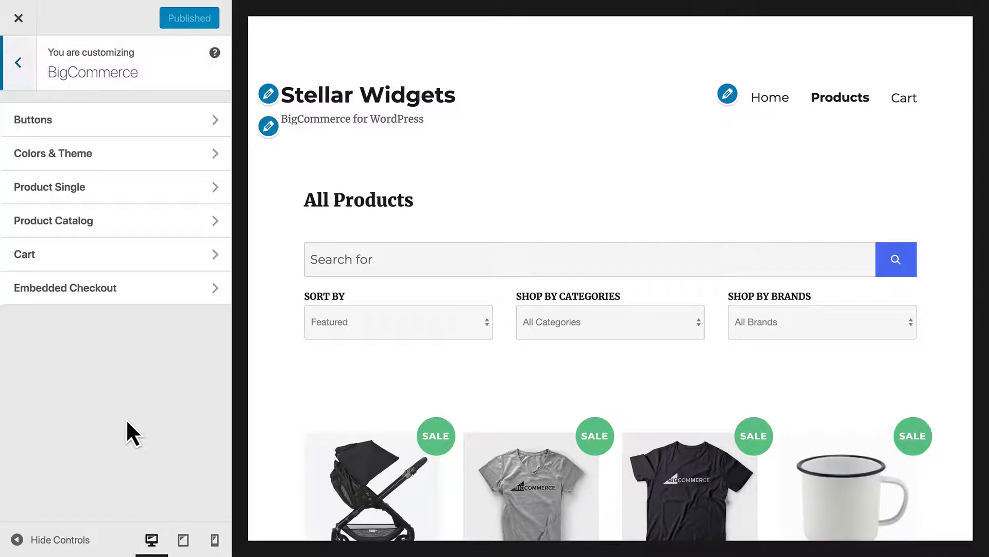
mouse_move(143, 152)
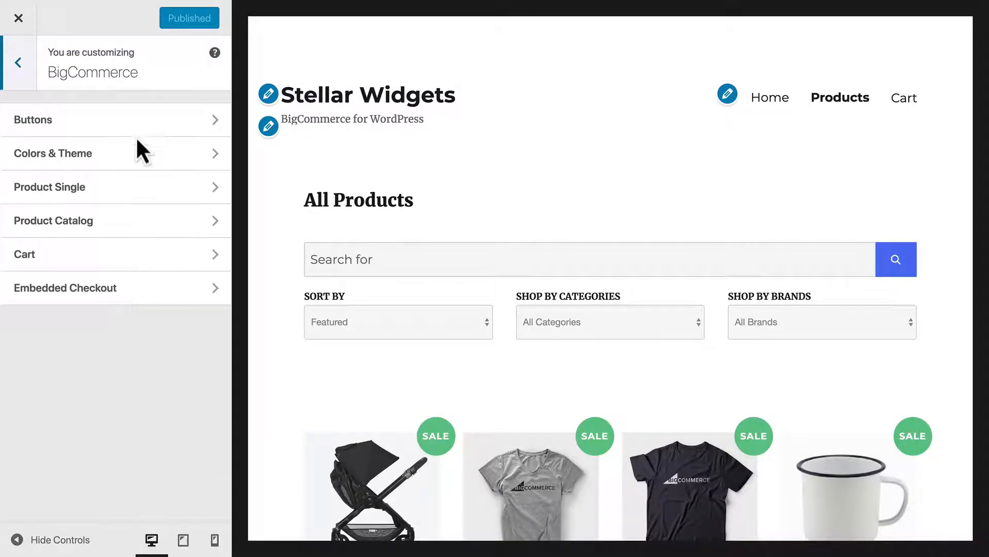
mouse_move(139, 166)
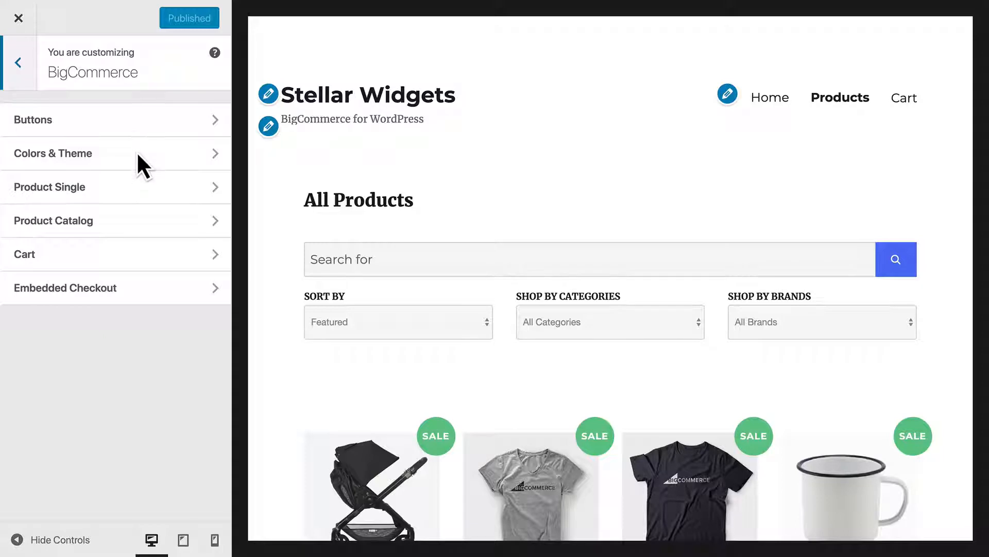
mouse_move(145, 199)
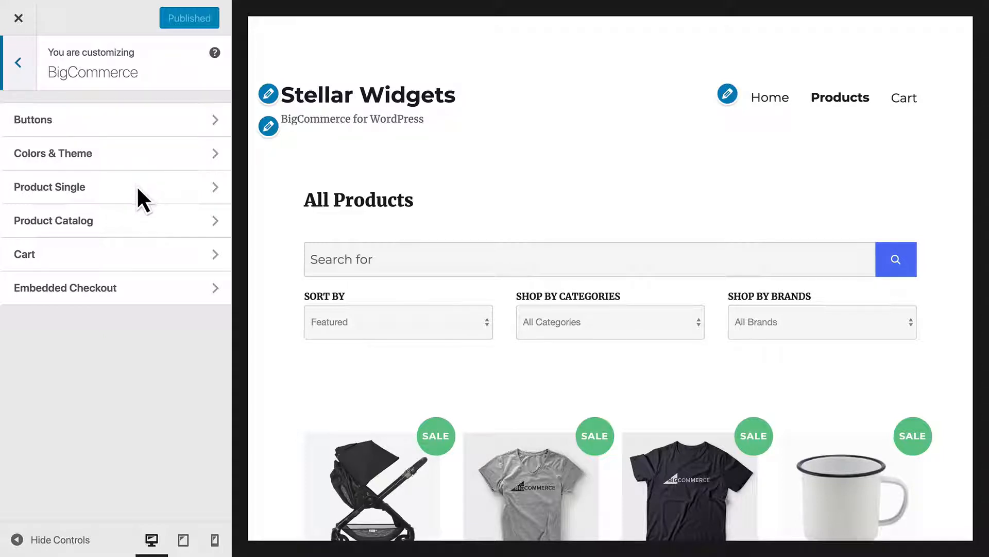
mouse_move(145, 259)
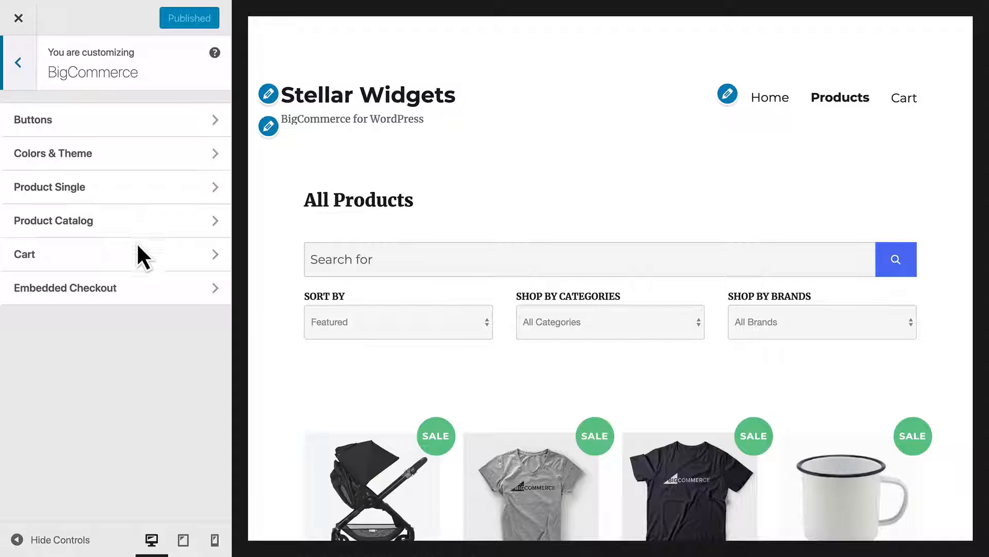
mouse_move(143, 297)
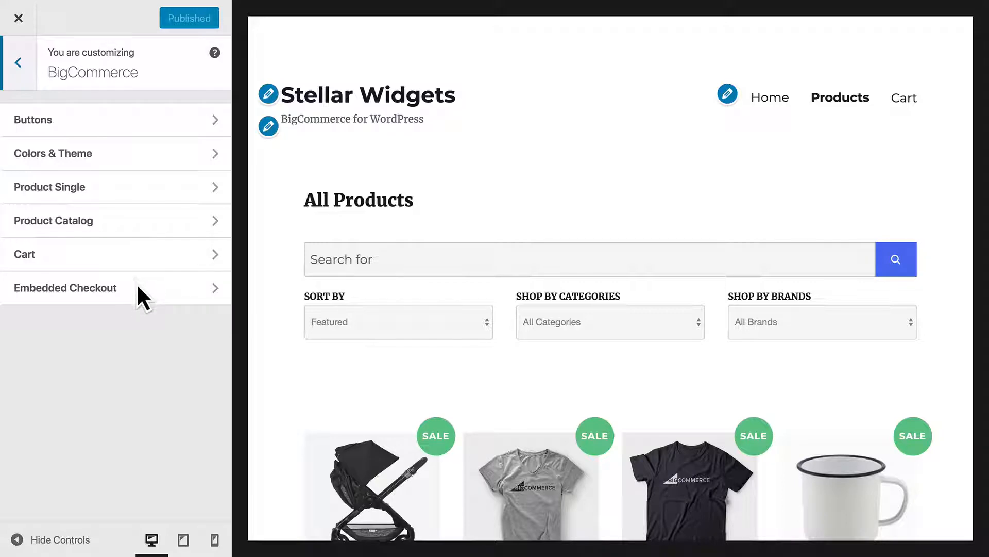
left_click(33, 119)
type("Add to Ba")
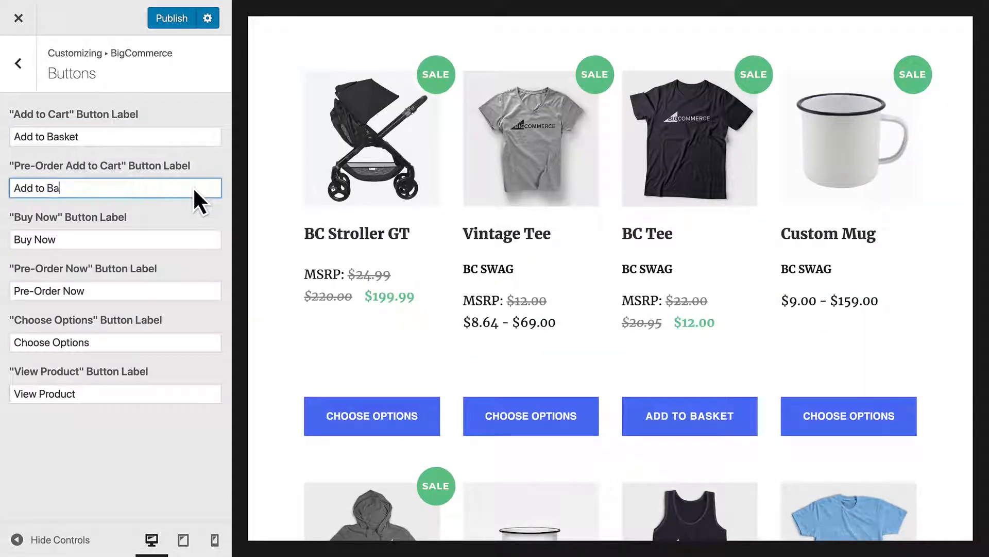
Step: Change the Choose Options button label to 'Configure' and return to the BigCommerce sections
left_click(115, 342)
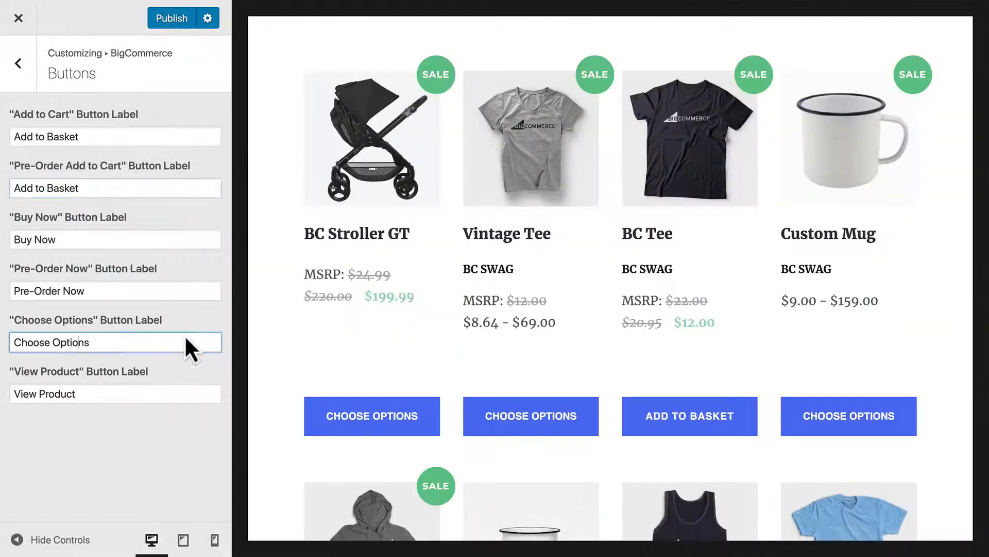
type("Configure")
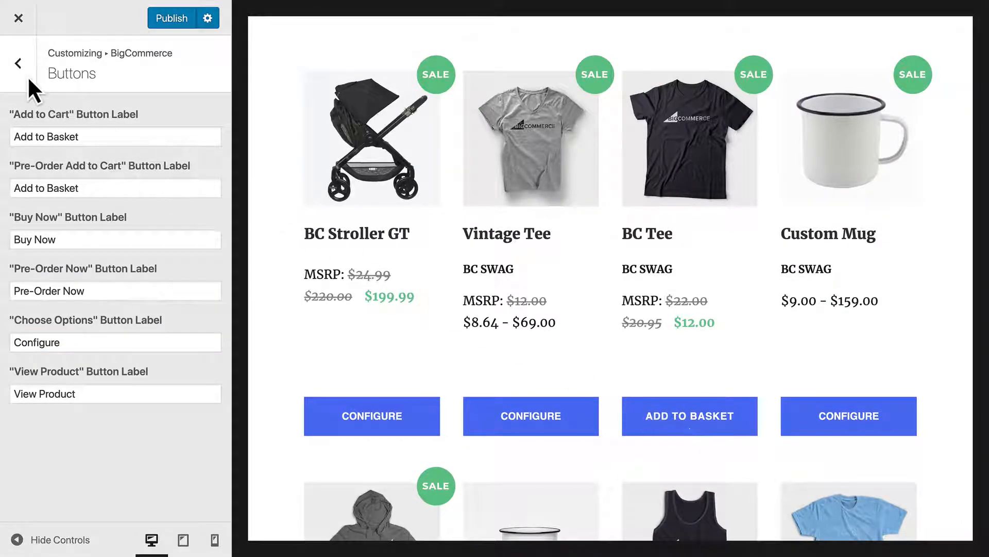
left_click(19, 63)
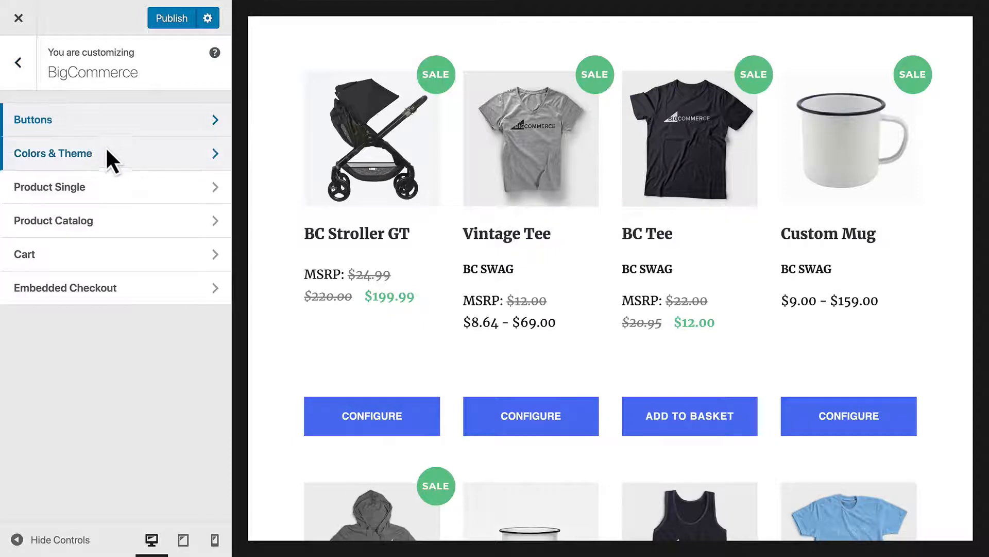
Step: In Colors & Theme, set the sale price colour to orange
left_click(53, 153)
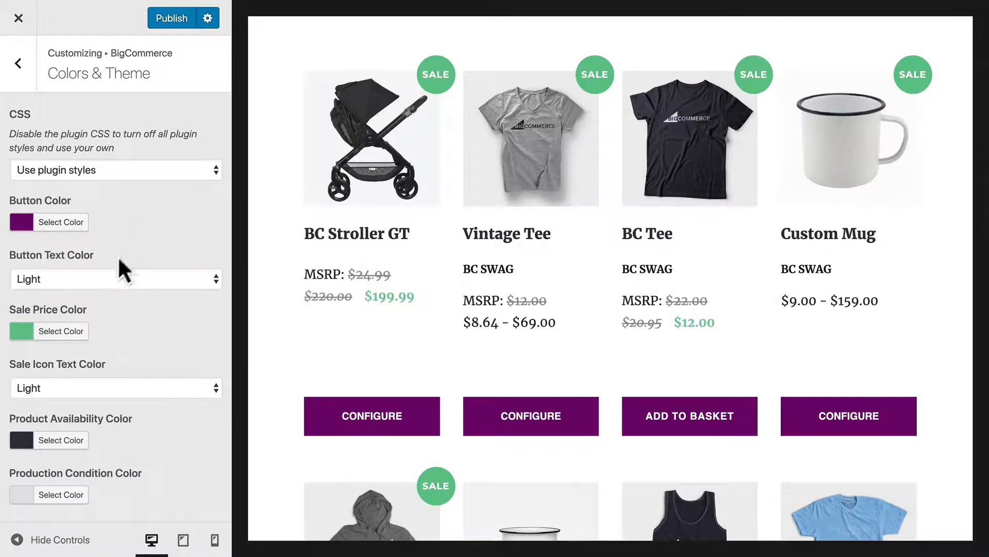
left_click(61, 331)
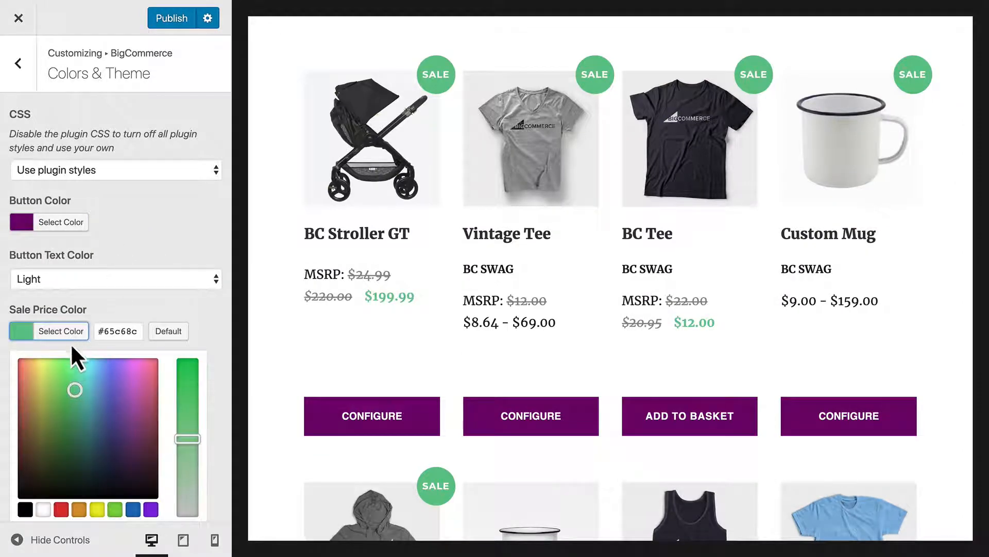
left_click(78, 509)
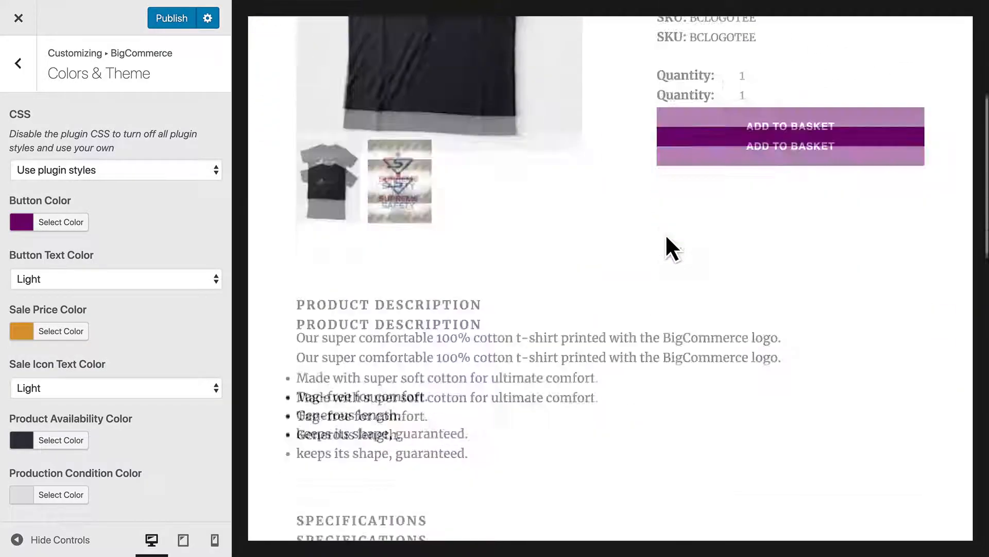
Step: Scroll the preview to Related Products, then return to the BigCommerce sections
scroll("down", 3)
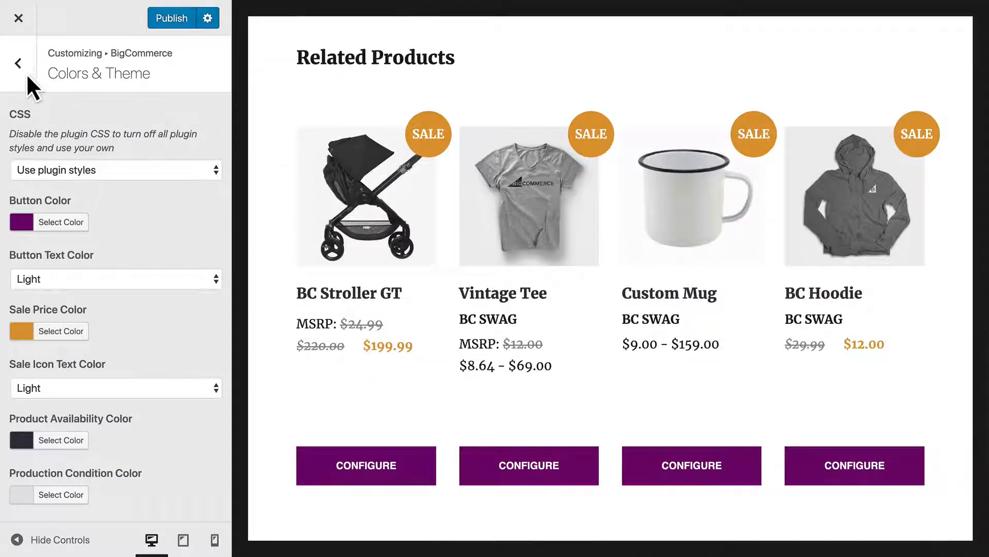
left_click(19, 63)
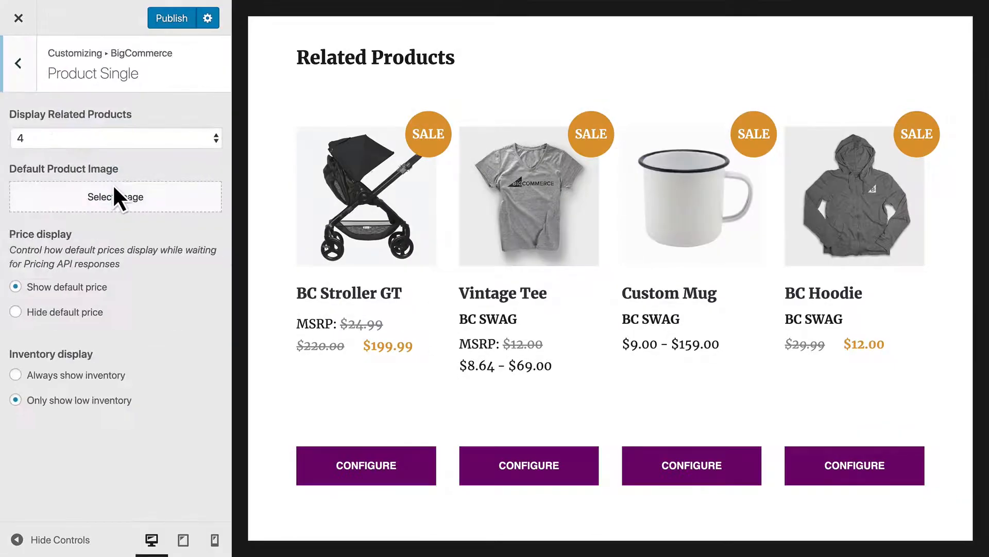
Step: Limit Product Single related products to 3 and publish the store changes
left_click(115, 138)
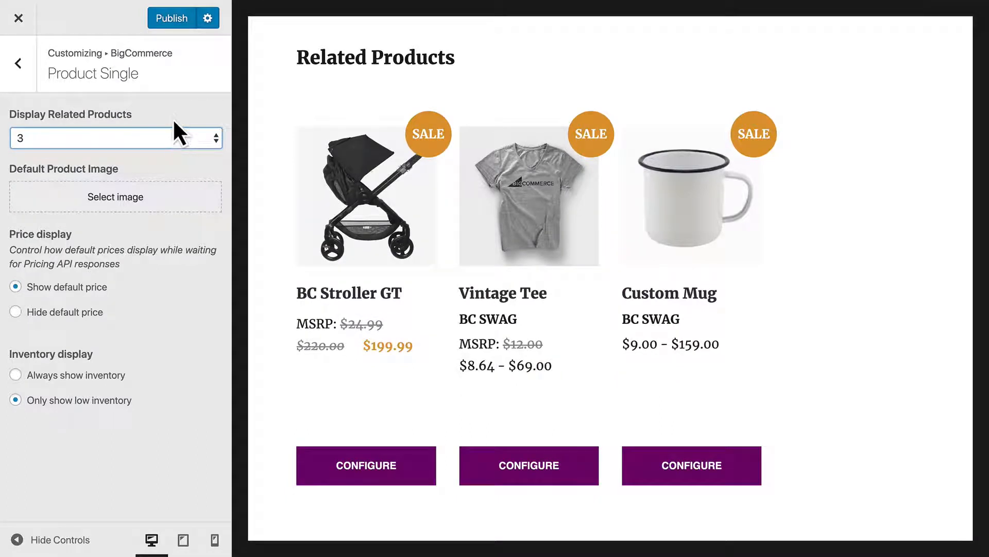
left_click(171, 17)
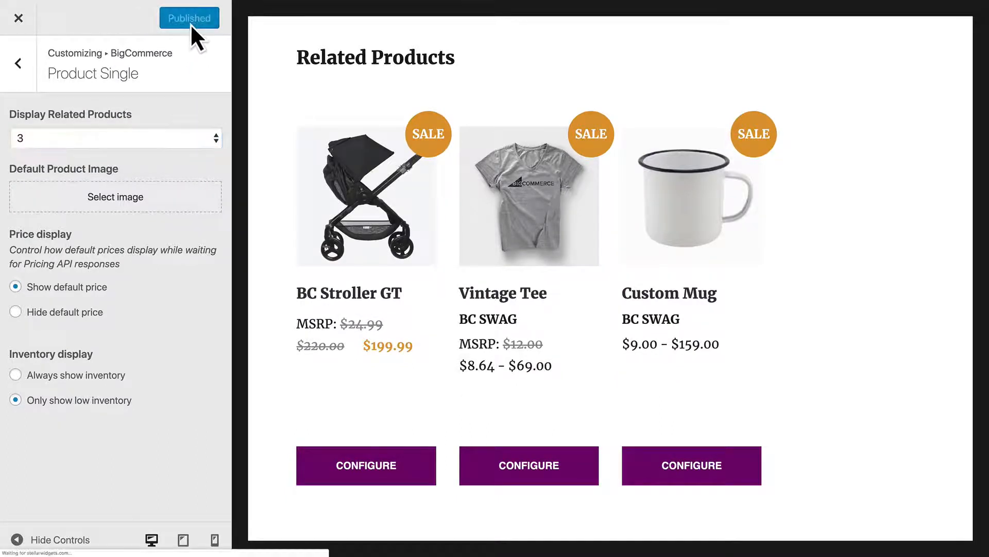